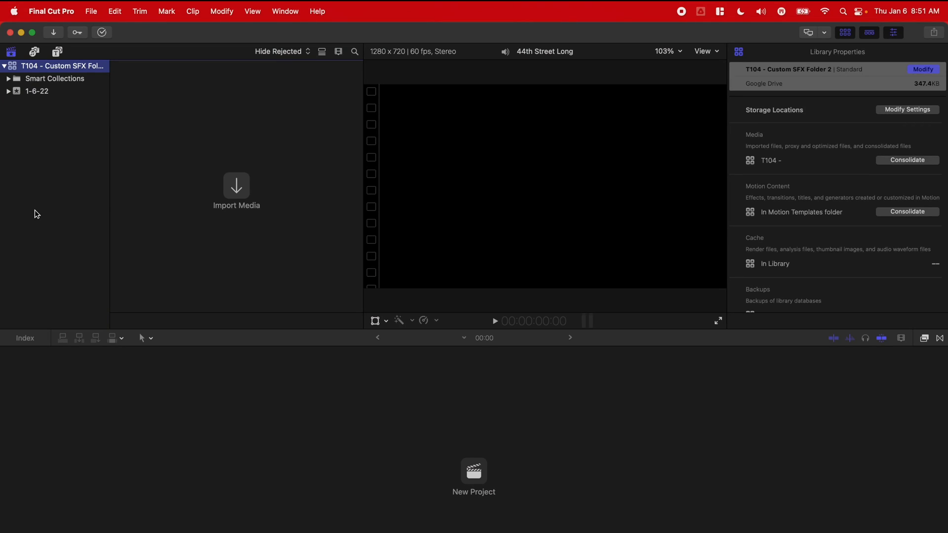
mouse_move(17, 195)
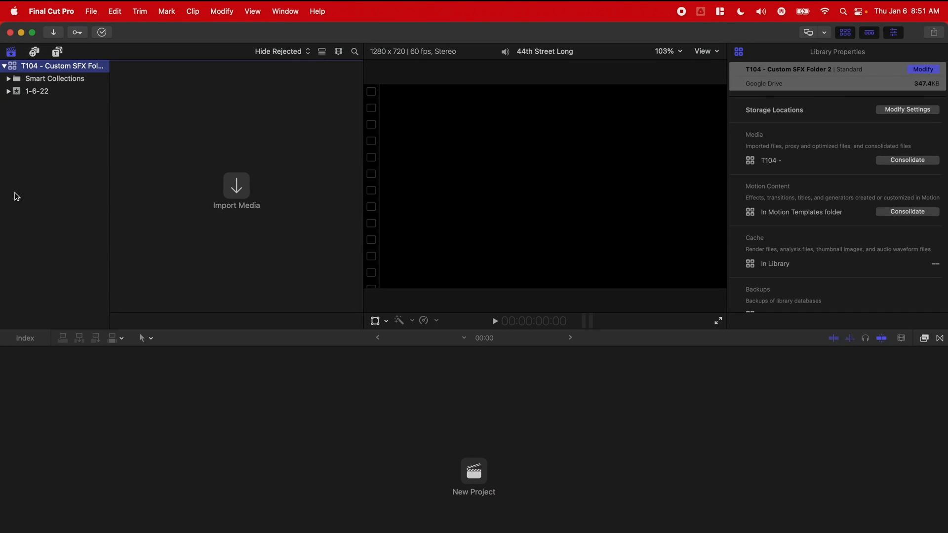
mouse_move(36, 51)
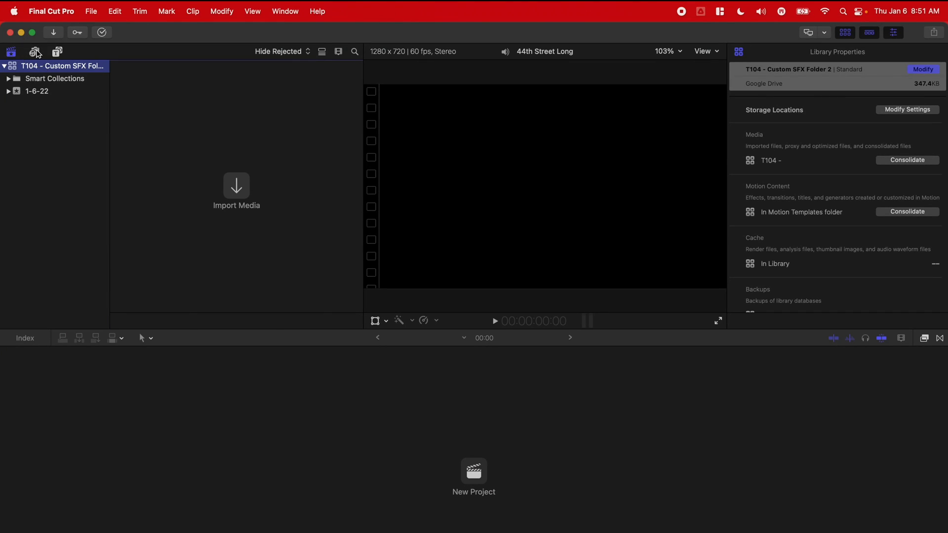
Step: Show the built-in Sound Effects library and scroll through stock clips like 44th Street Long
click(35, 53)
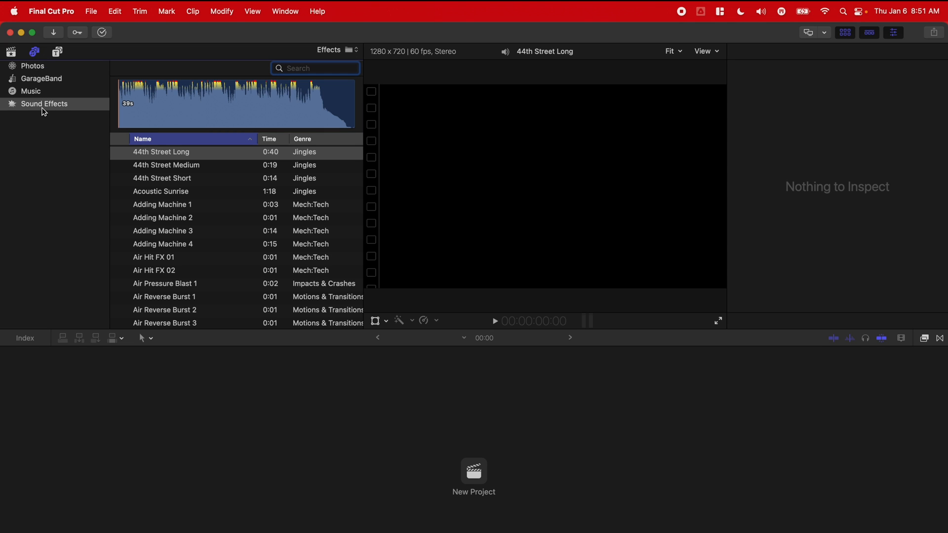
scroll(down, 3)
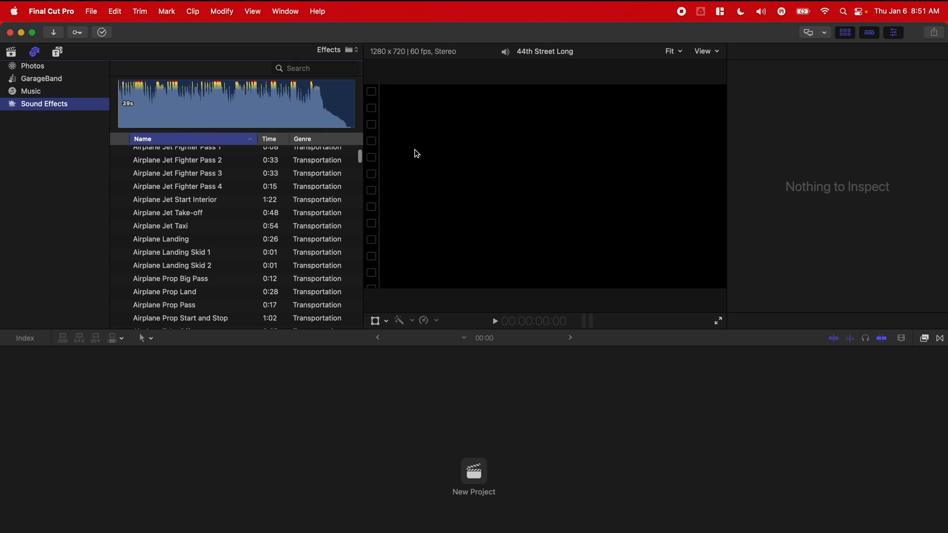
scroll(down, 3)
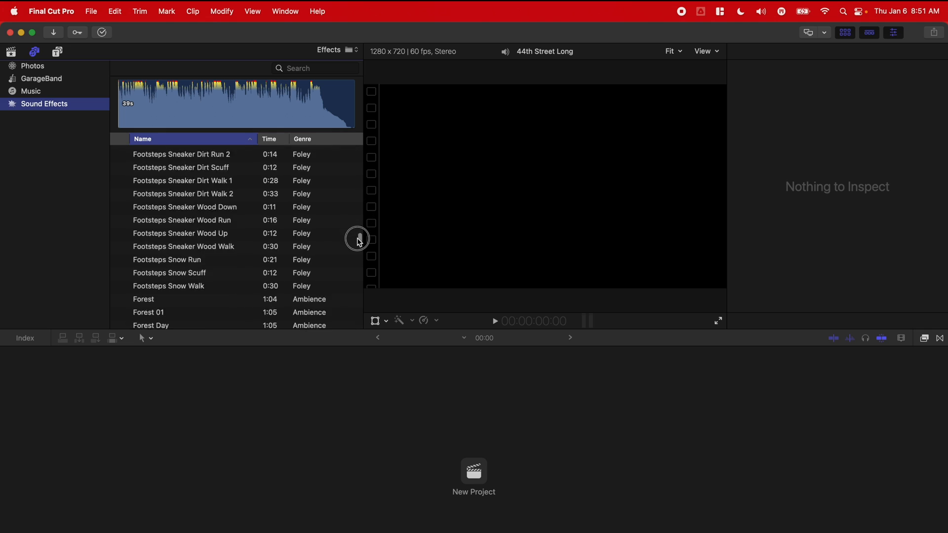
scroll(down, 3)
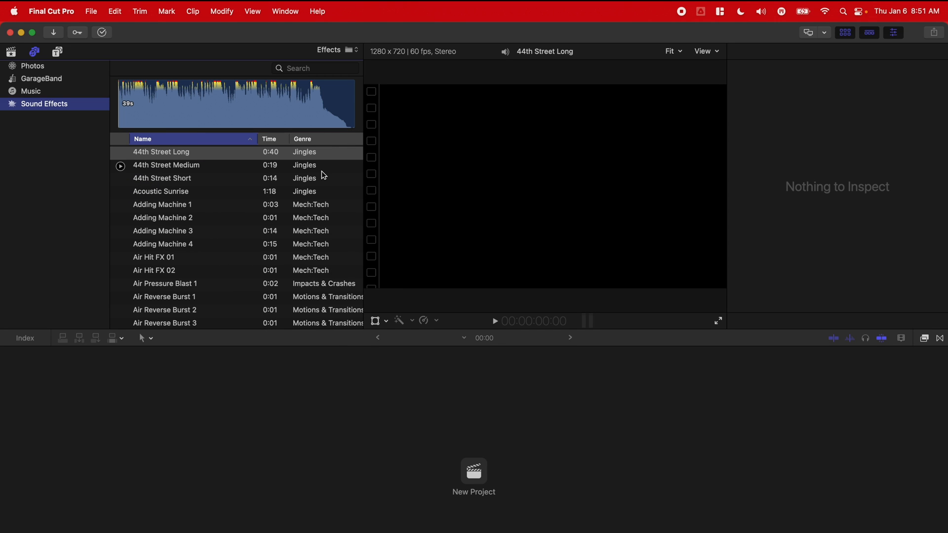
mouse_move(322, 171)
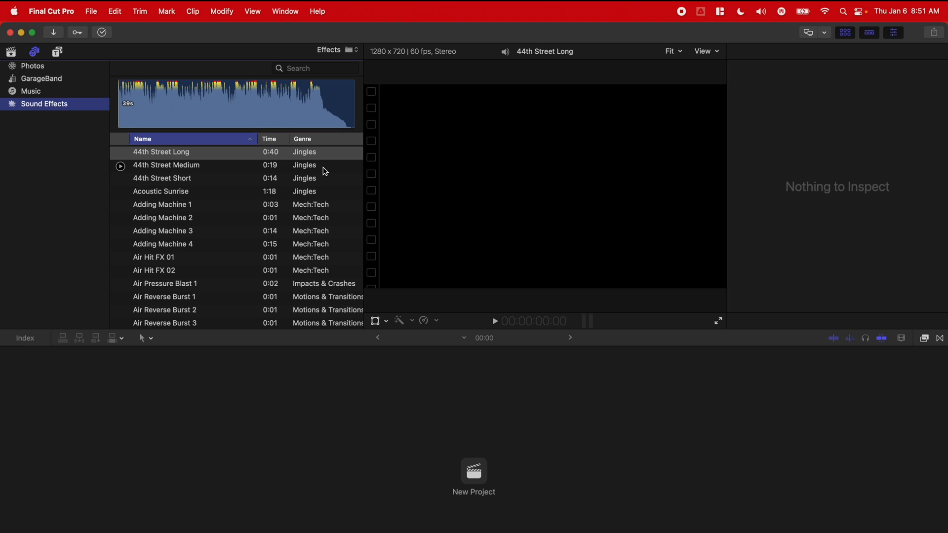
mouse_move(28, 175)
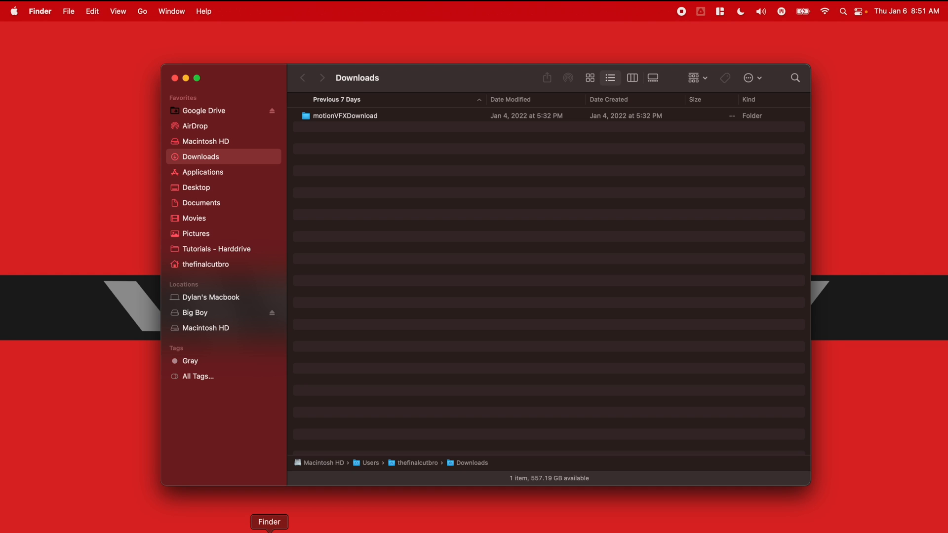
mouse_move(305, 252)
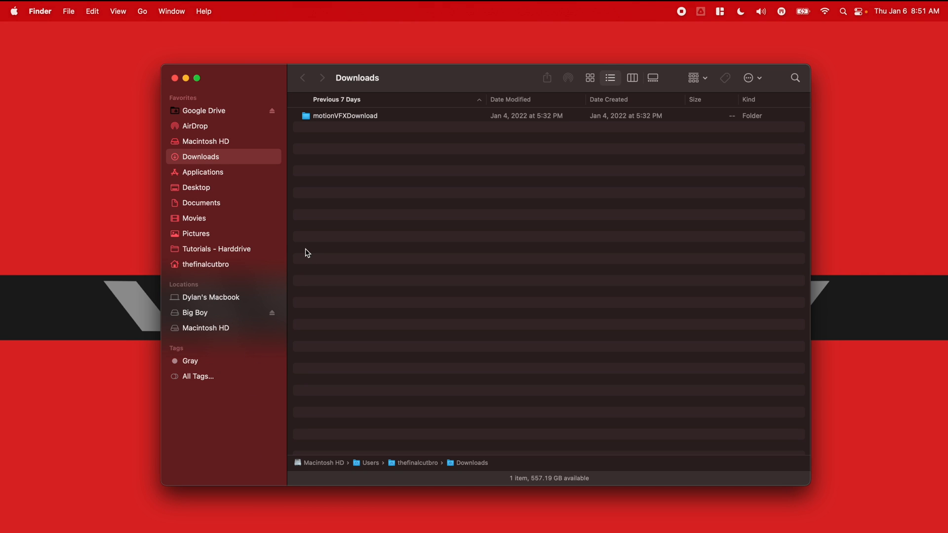
mouse_move(294, 247)
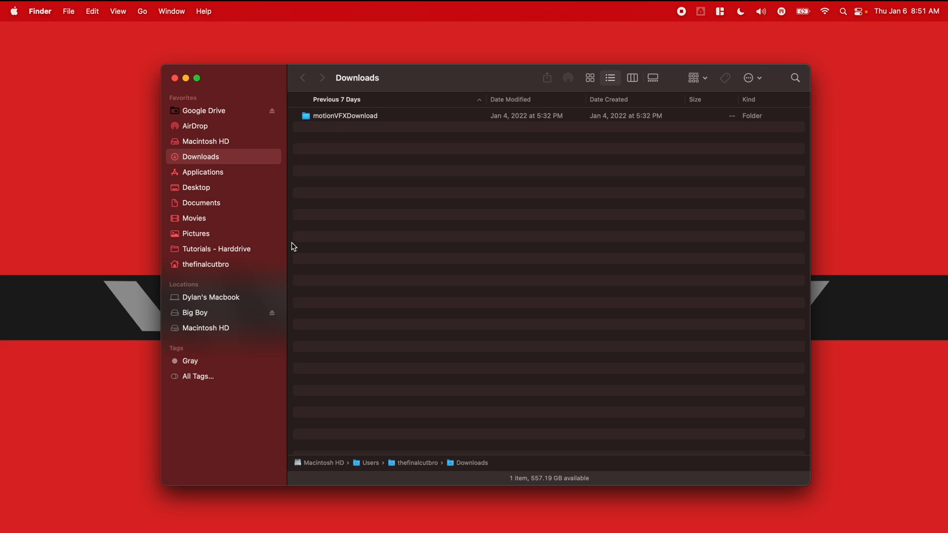
Step: Make an alias of the _SFX folder inside Movies > _Assets, next to the original
click(194, 218)
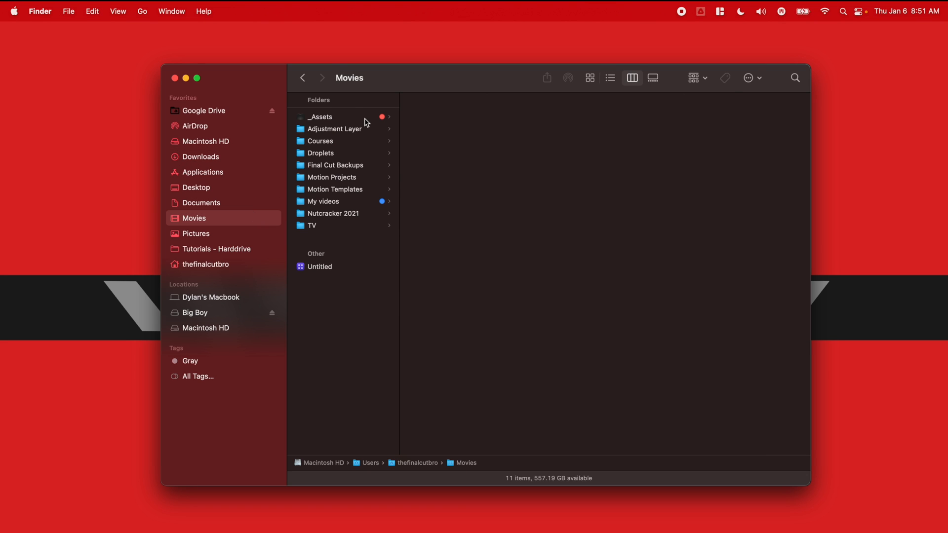
click(321, 117)
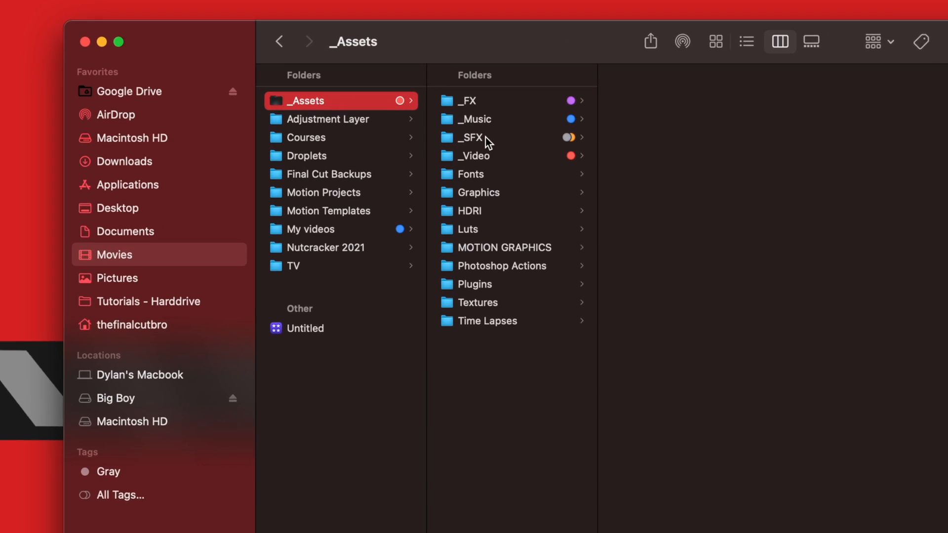
right_click(475, 137)
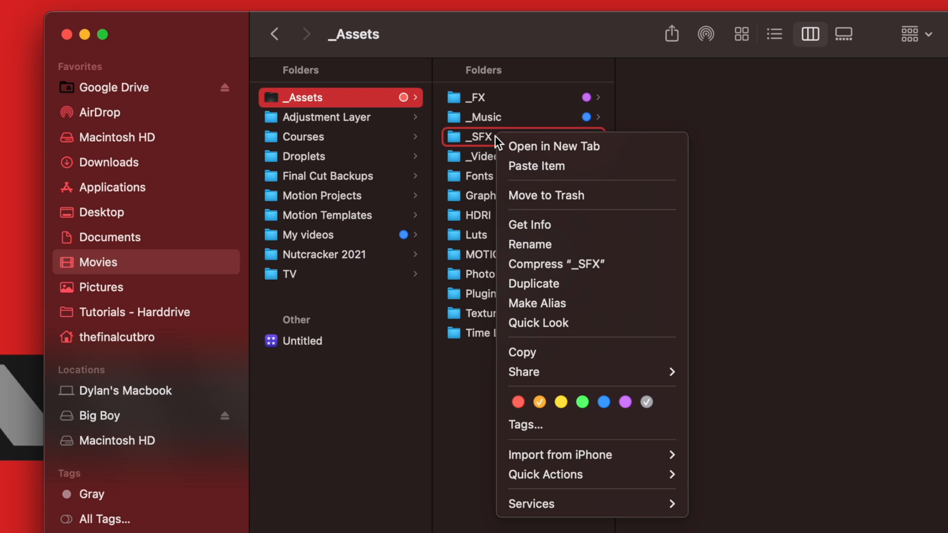
click(537, 303)
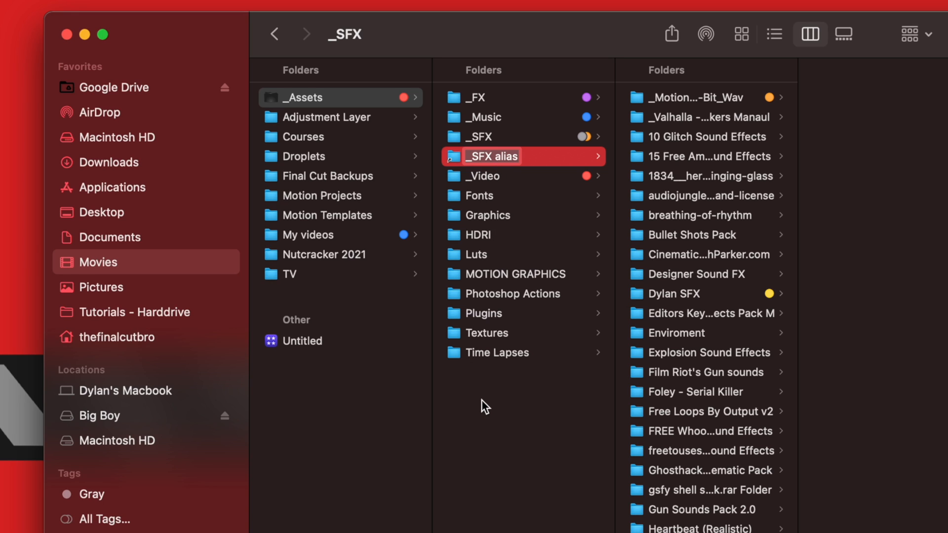
mouse_move(506, 184)
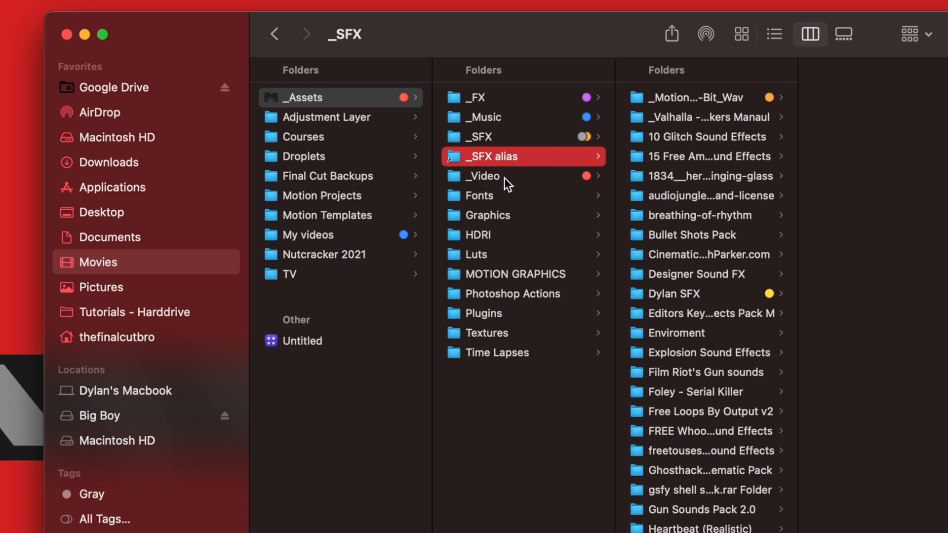
mouse_move(504, 184)
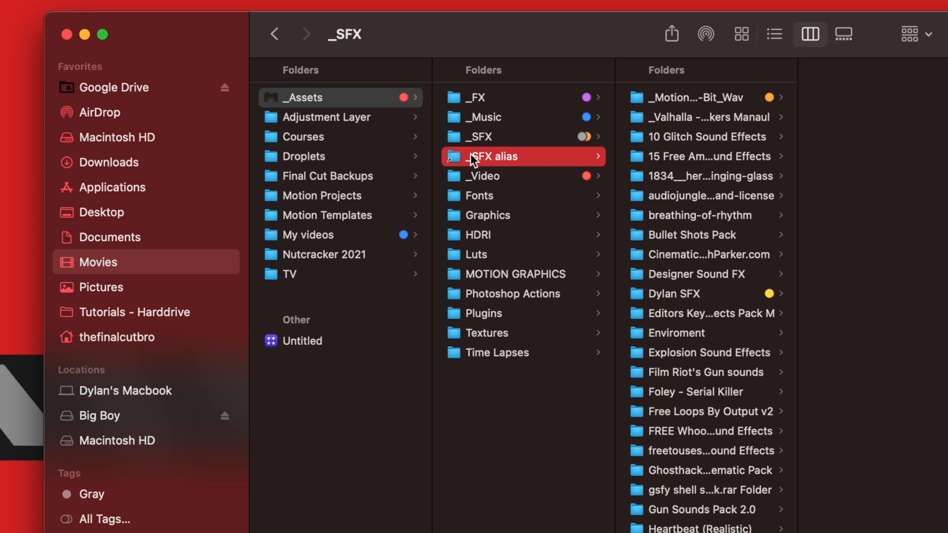
mouse_move(484, 167)
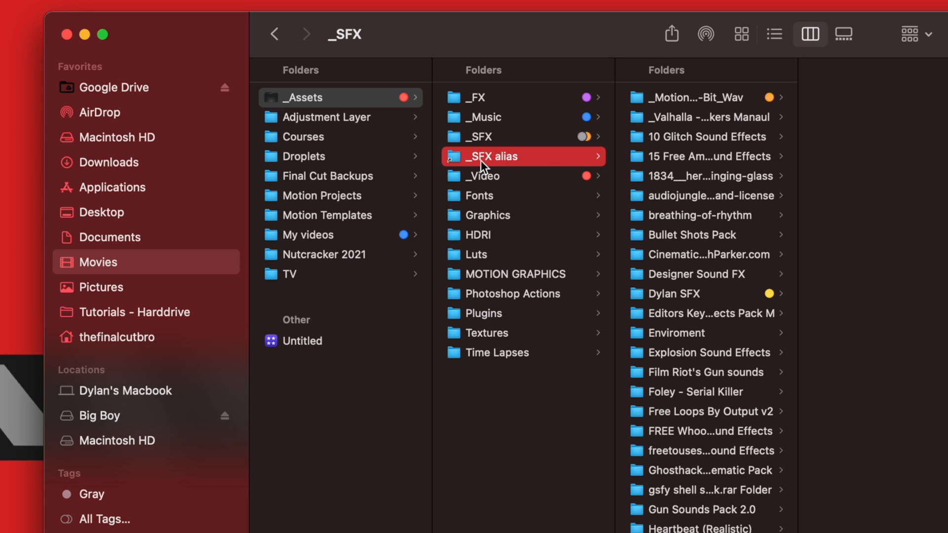
mouse_move(127, 145)
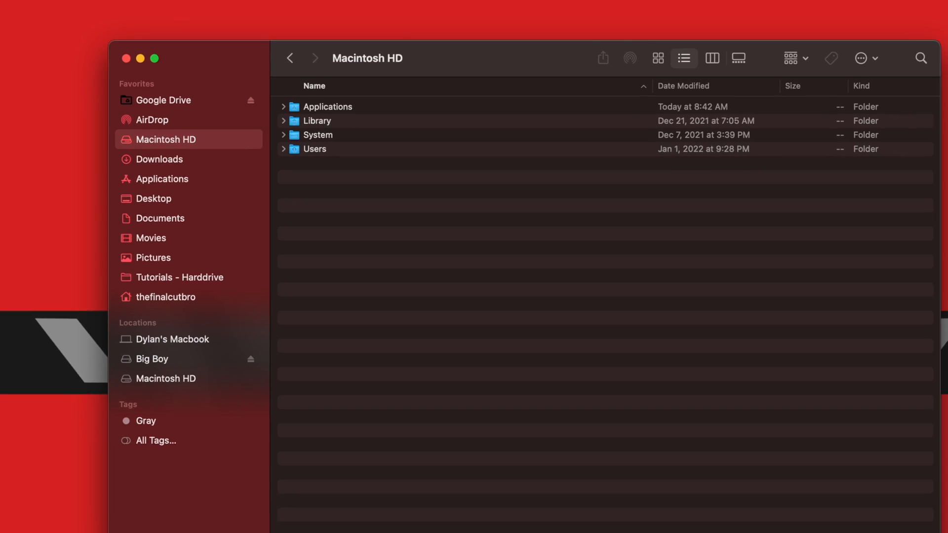
Step: Navigate to Library/Audio/Apple Loops/Apple/Final Cut Pro Sound Effects on the startup disk
click(142, 11)
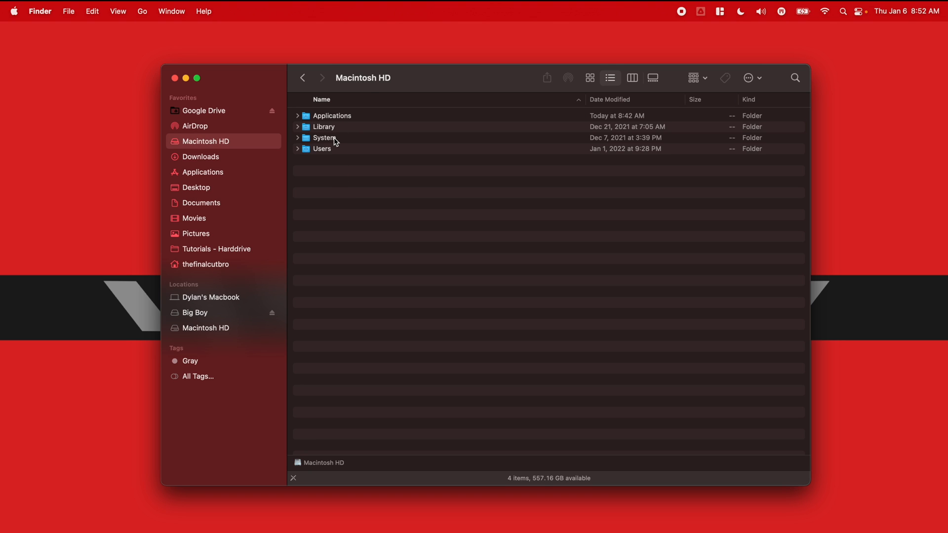
double_click(323, 126)
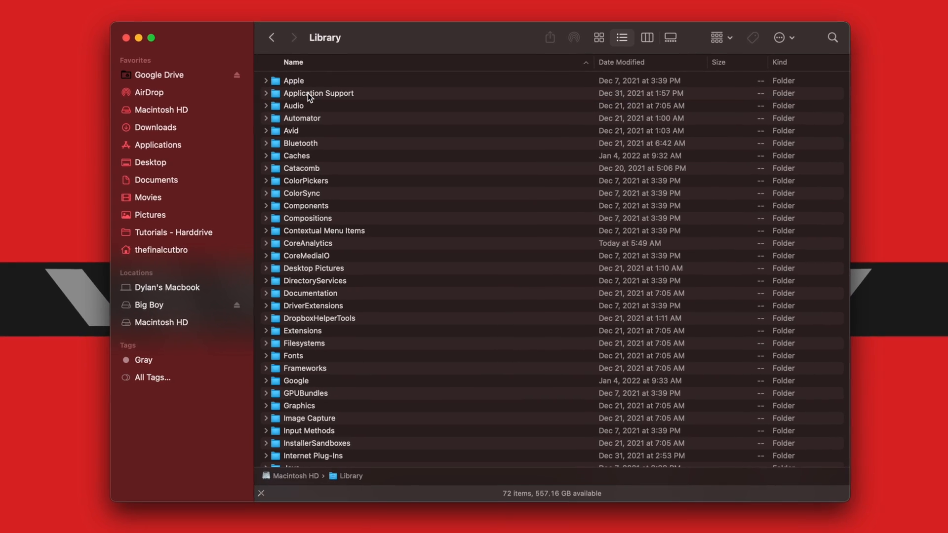
double_click(294, 105)
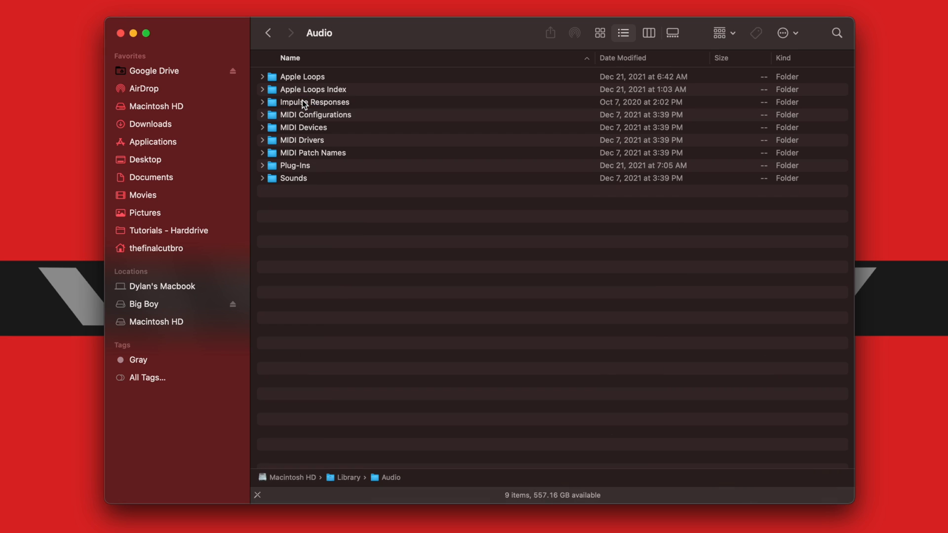
double_click(302, 76)
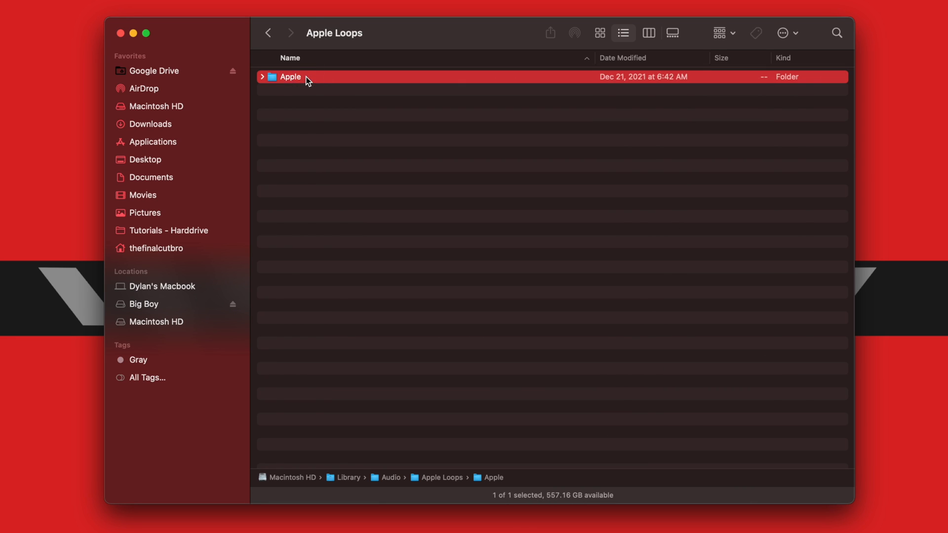
double_click(291, 77)
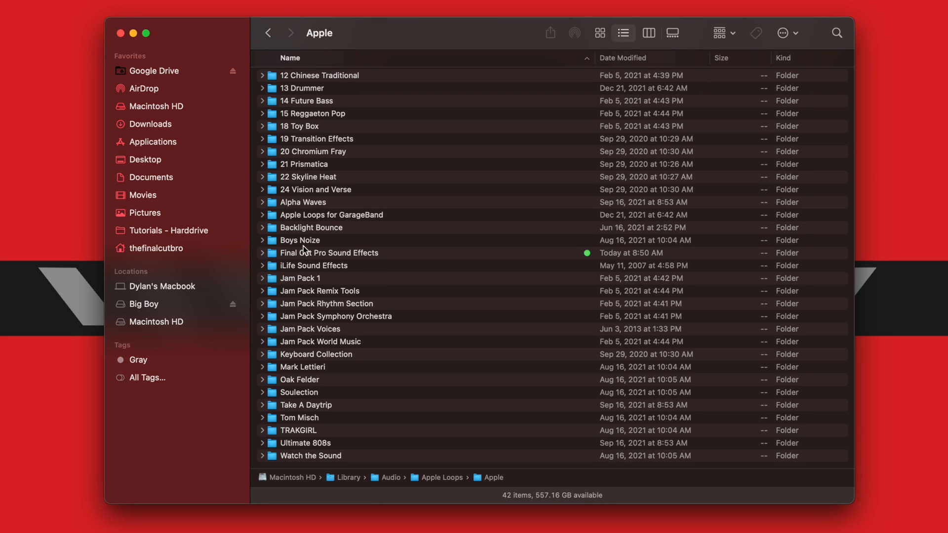
double_click(329, 252)
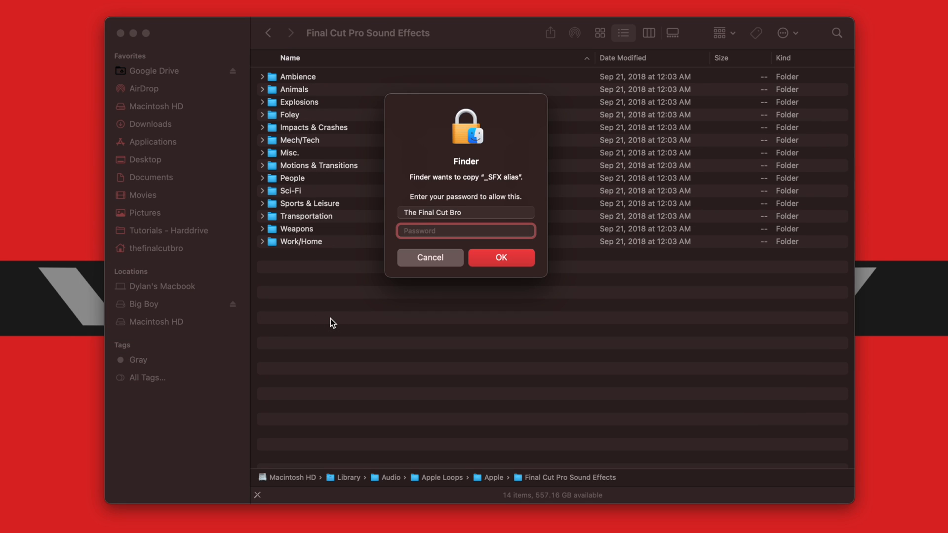
Step: Authorize placing the _SFX alias into Final Cut Pro Sound Effects, then close the Finder window
click(500, 256)
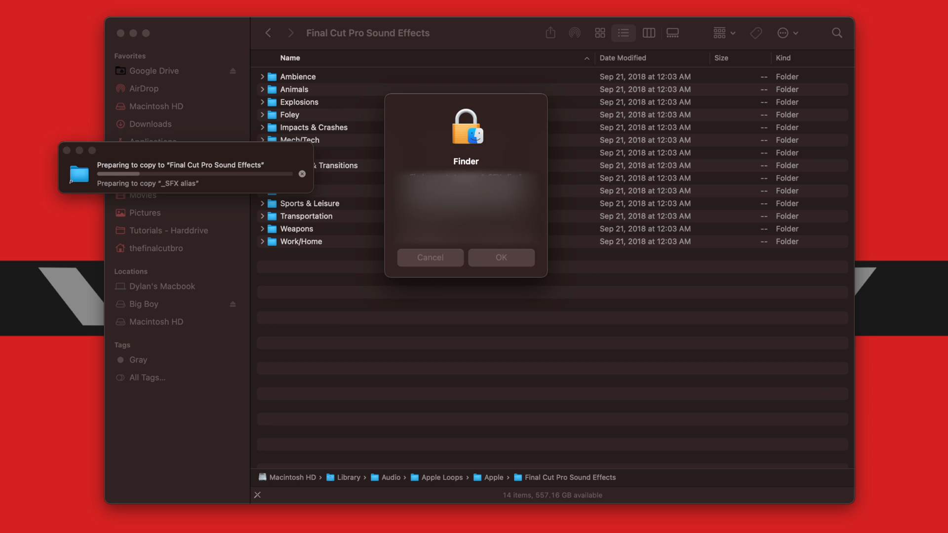
click(501, 257)
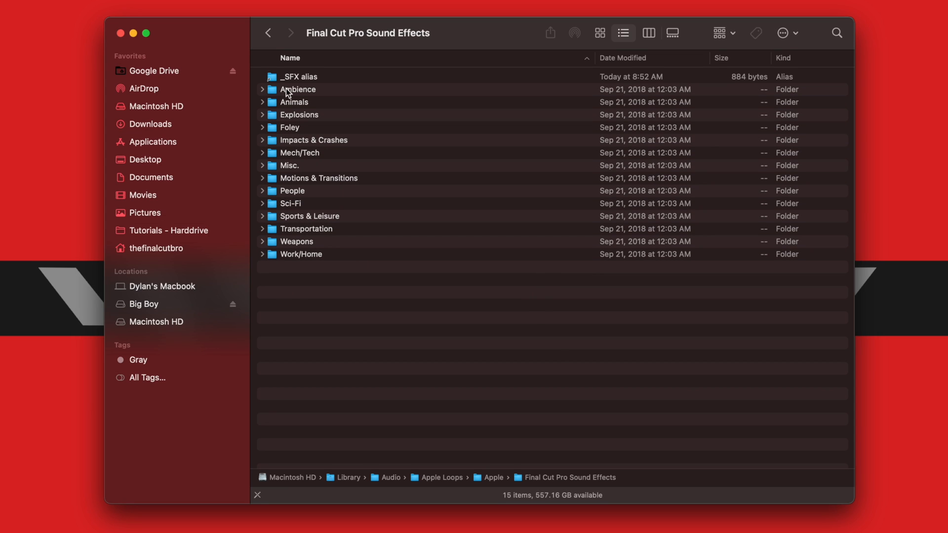
click(298, 77)
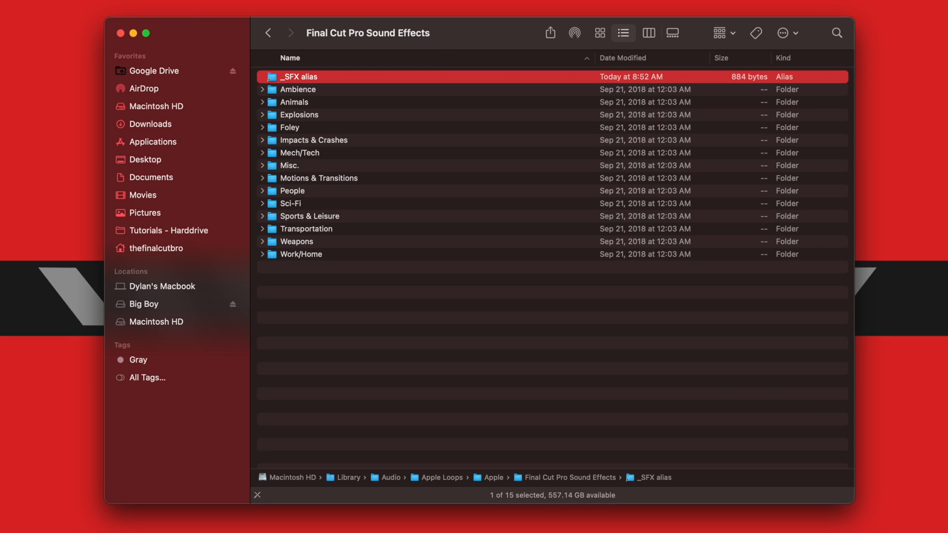
mouse_move(434, 139)
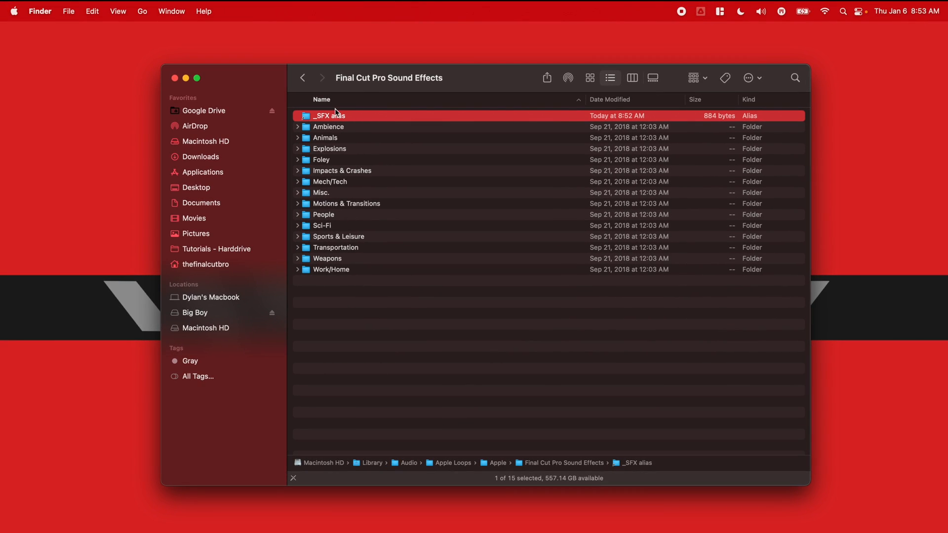
click(193, 218)
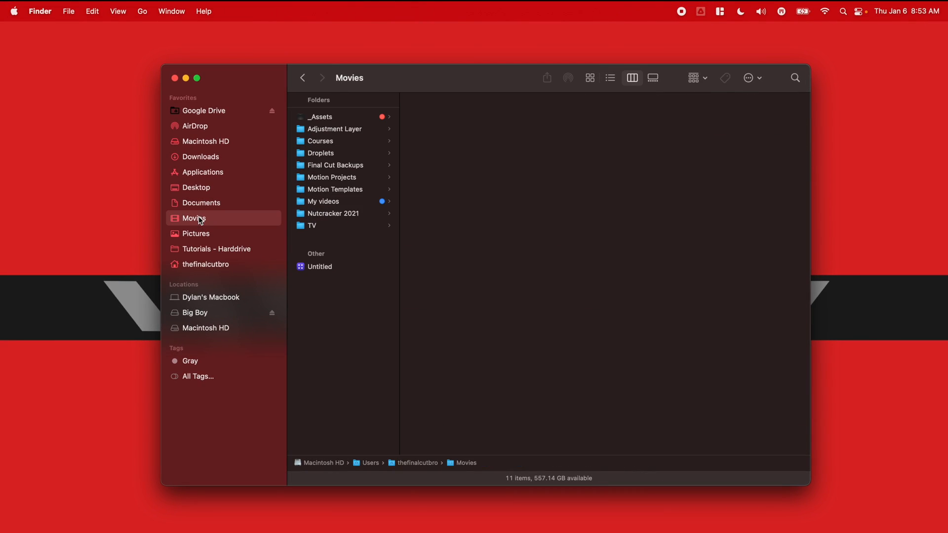
click(320, 116)
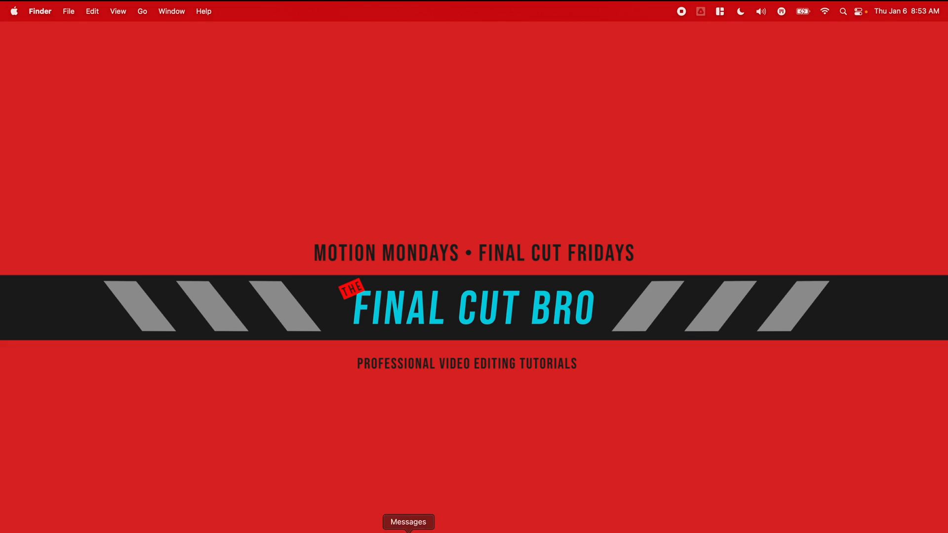
Step: Search the sound effects for 'mouse click' and preview Mouse Clicking and Keyboard Type and Mouse Click
click(409, 521)
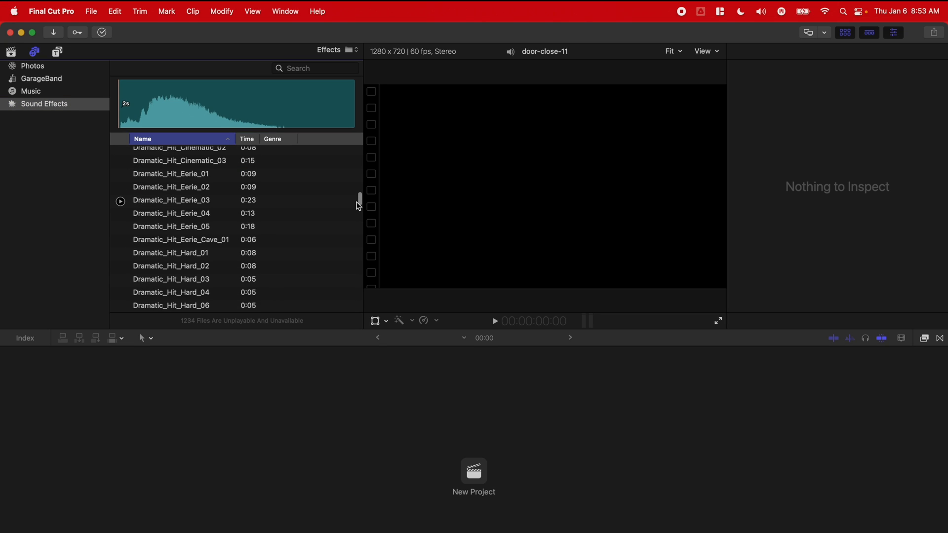
scroll(down, 3)
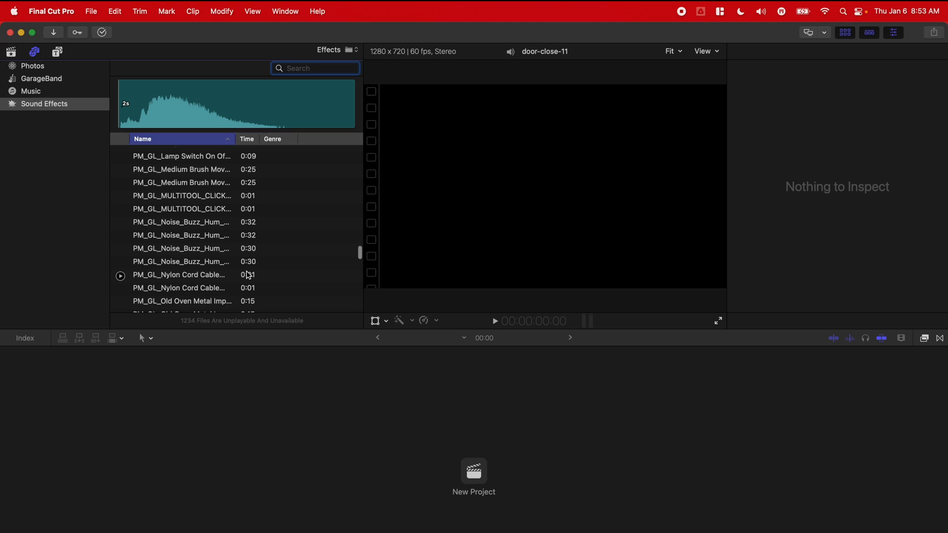
text(whoosh)
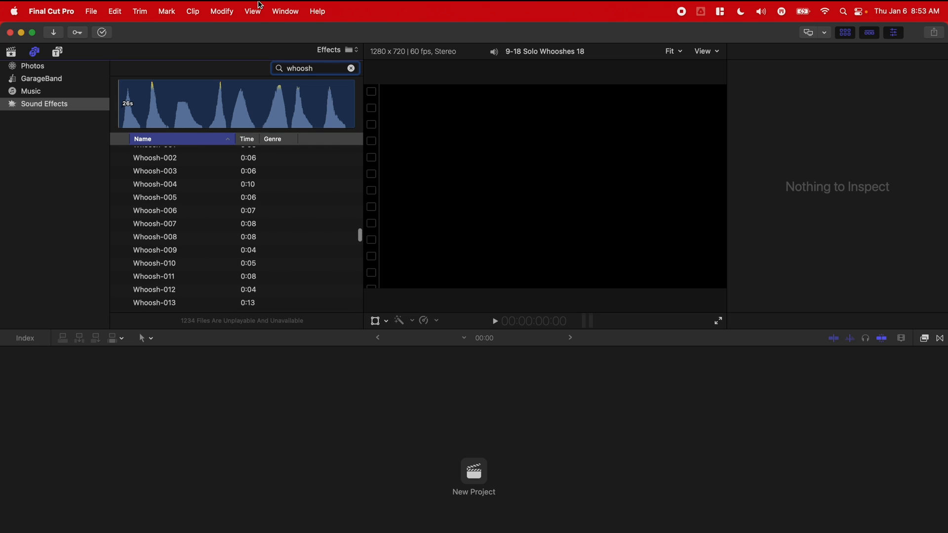
text(m)
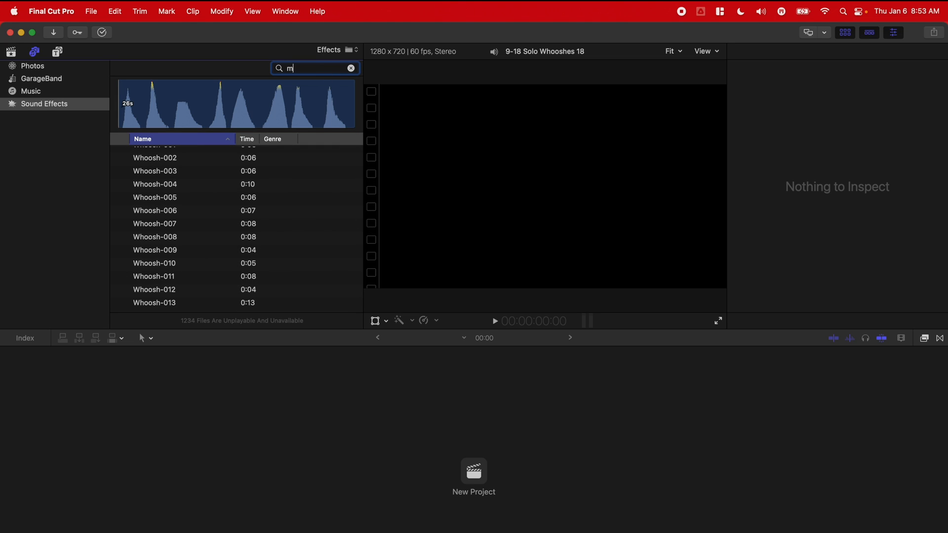
text(ouse click)
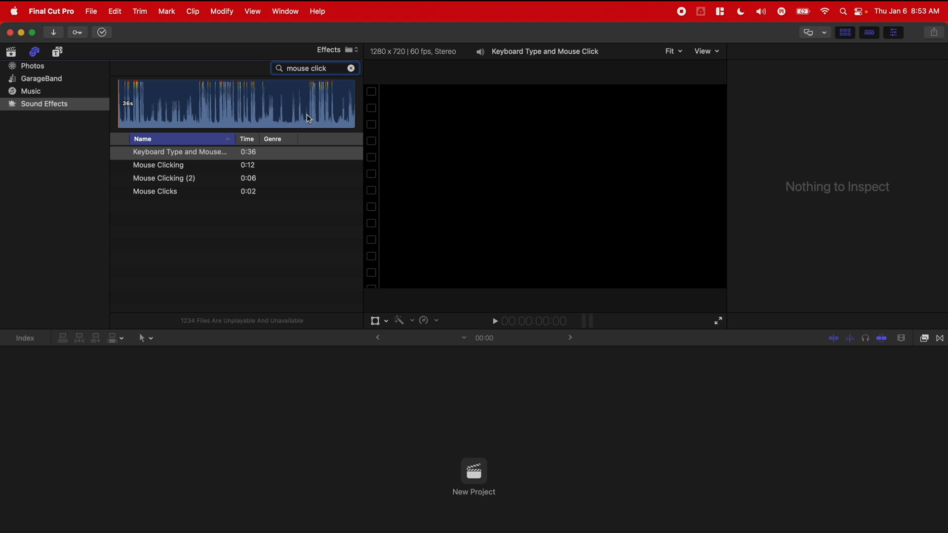
click(162, 178)
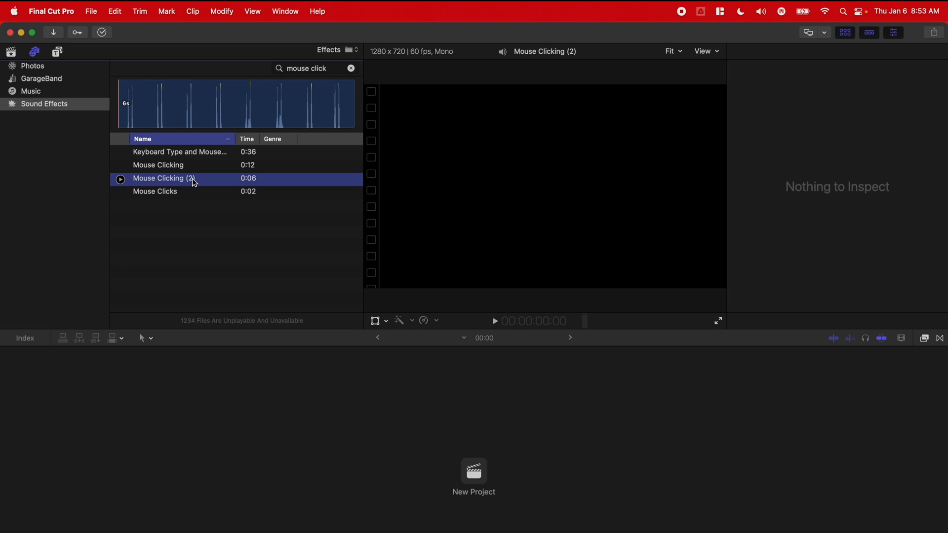
click(179, 152)
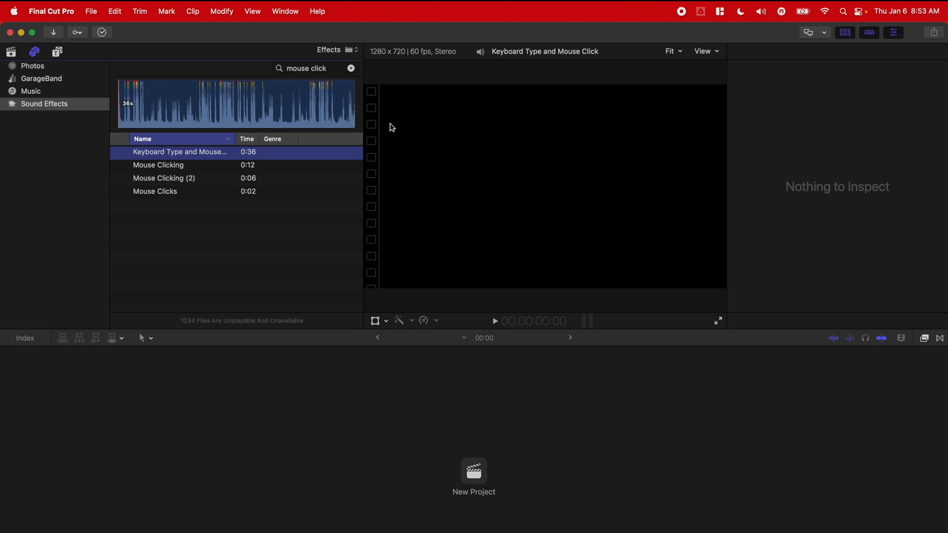
Step: Clear the search and browse the folder pop-up to confirm custom SFX folders like SFX_Star Trek appear
click(350, 68)
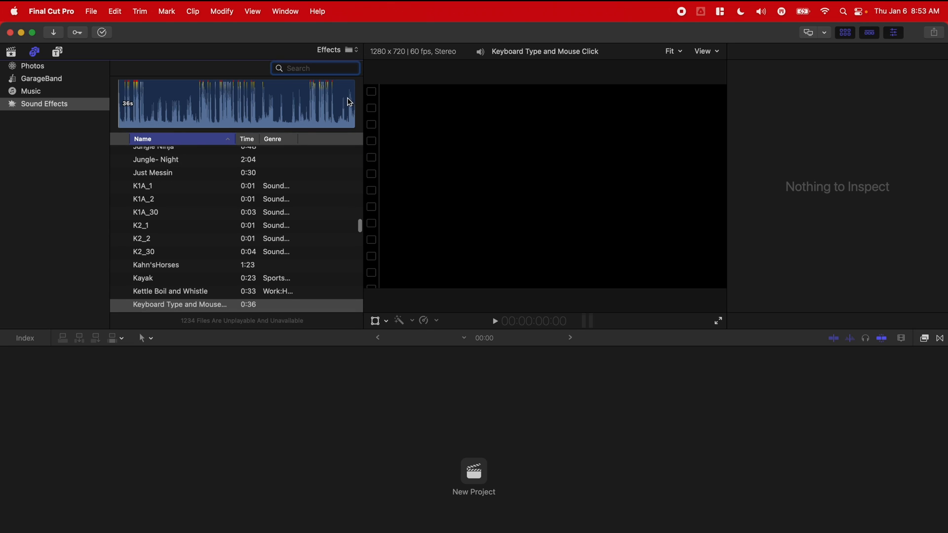
click(336, 50)
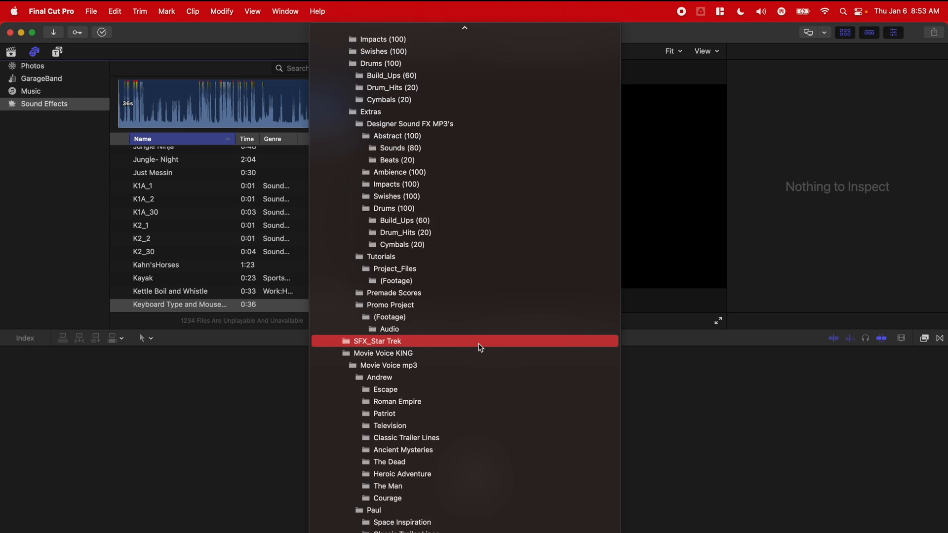
scroll(down, 3)
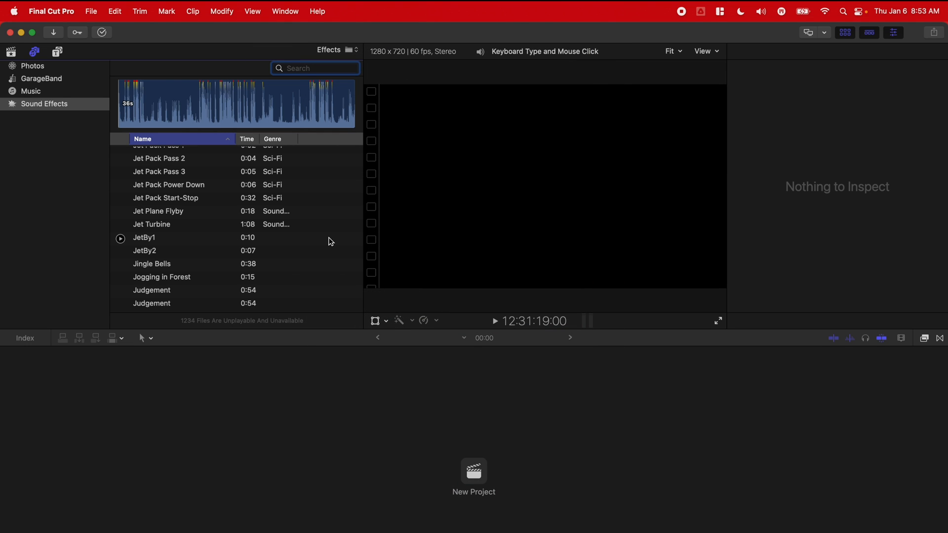
scroll(down, 3)
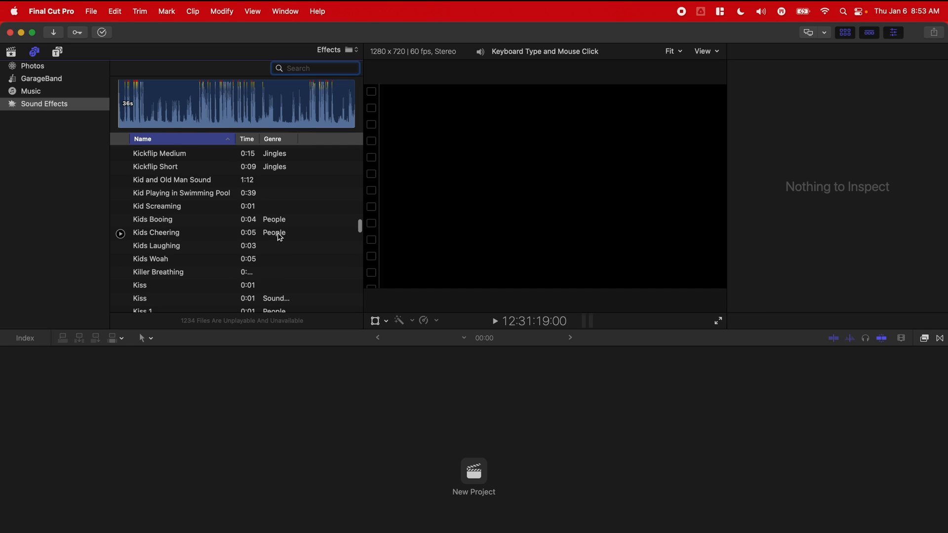
mouse_move(11, 48)
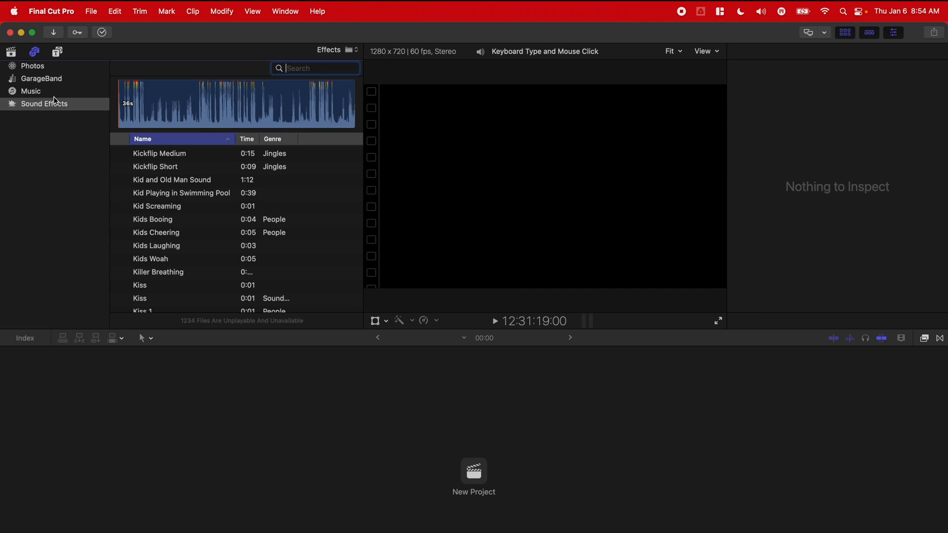
click(43, 104)
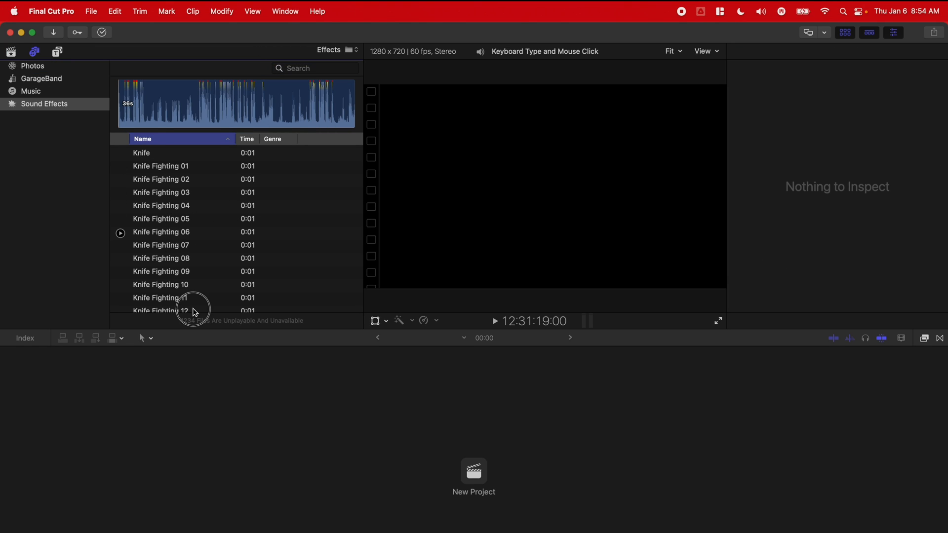
Step: Create a new Untitled Project with default settings, opening an empty timeline
click(474, 470)
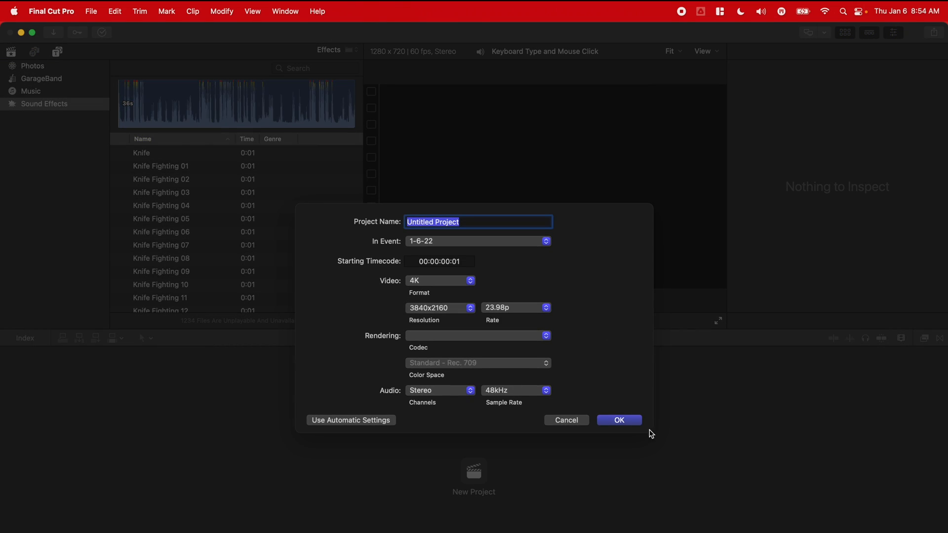
click(618, 420)
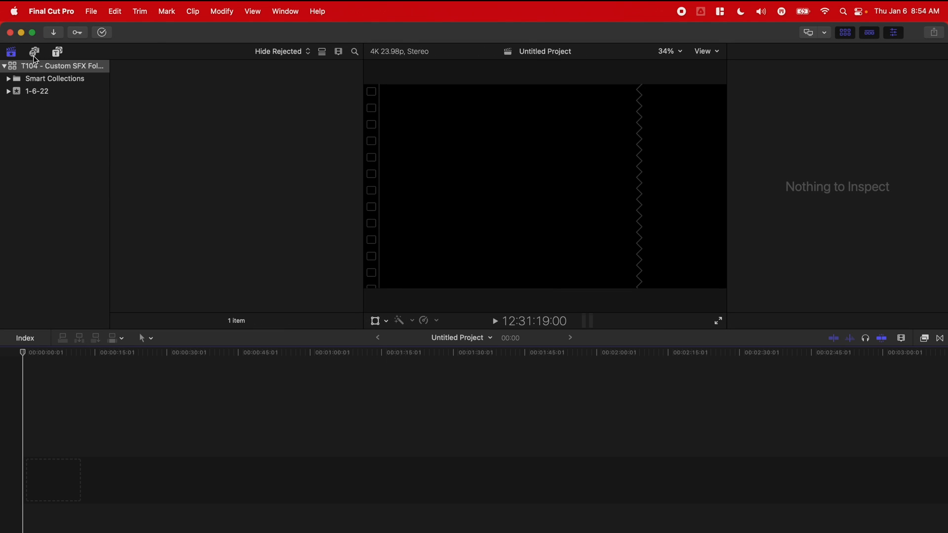